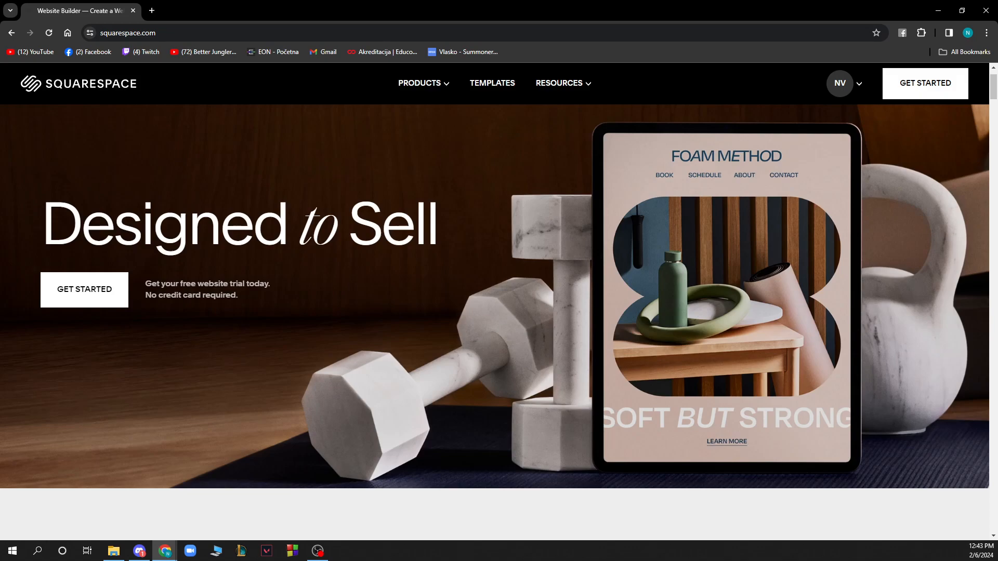
mouse_move(354, 6)
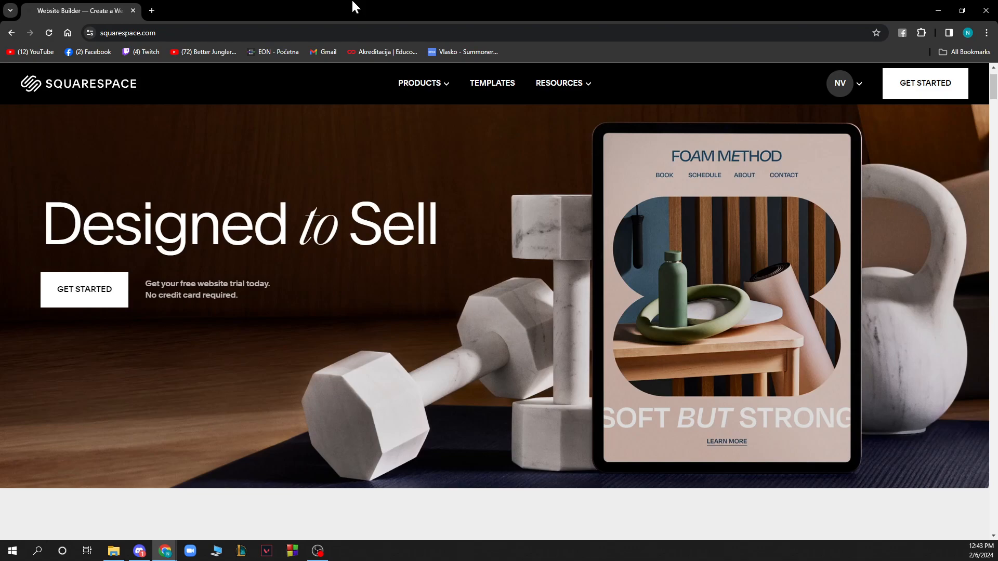
mouse_move(346, 75)
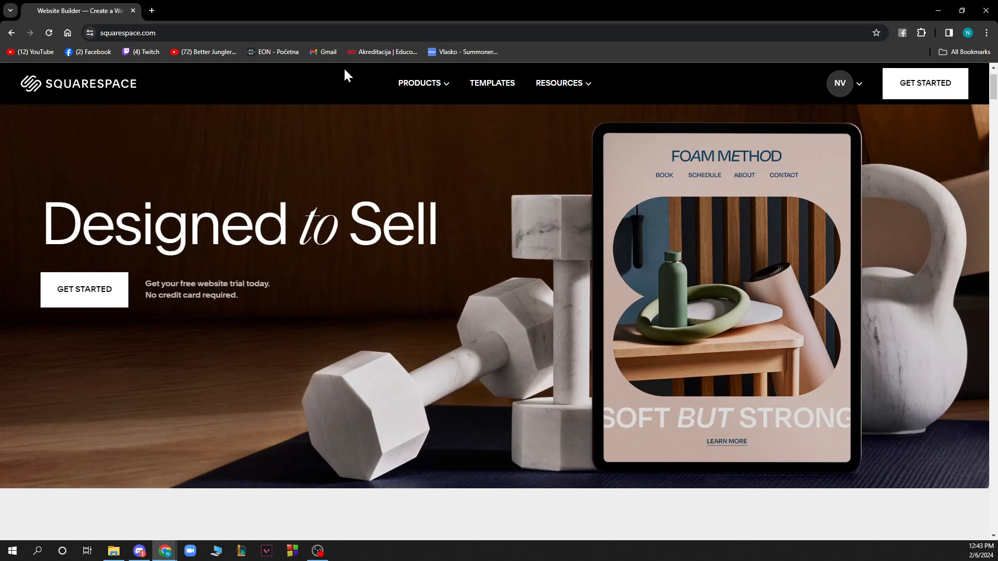
mouse_move(254, 283)
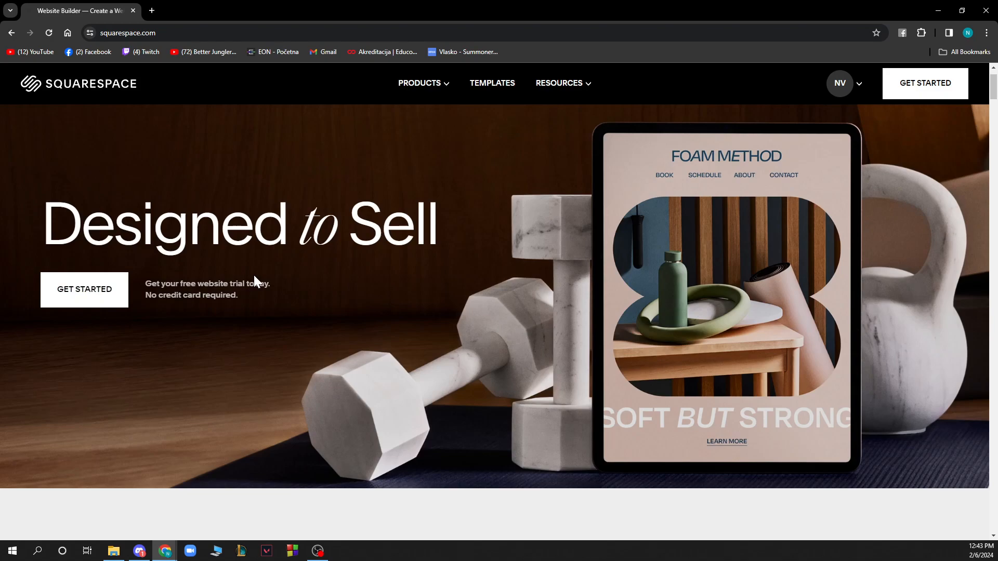
mouse_move(827, 7)
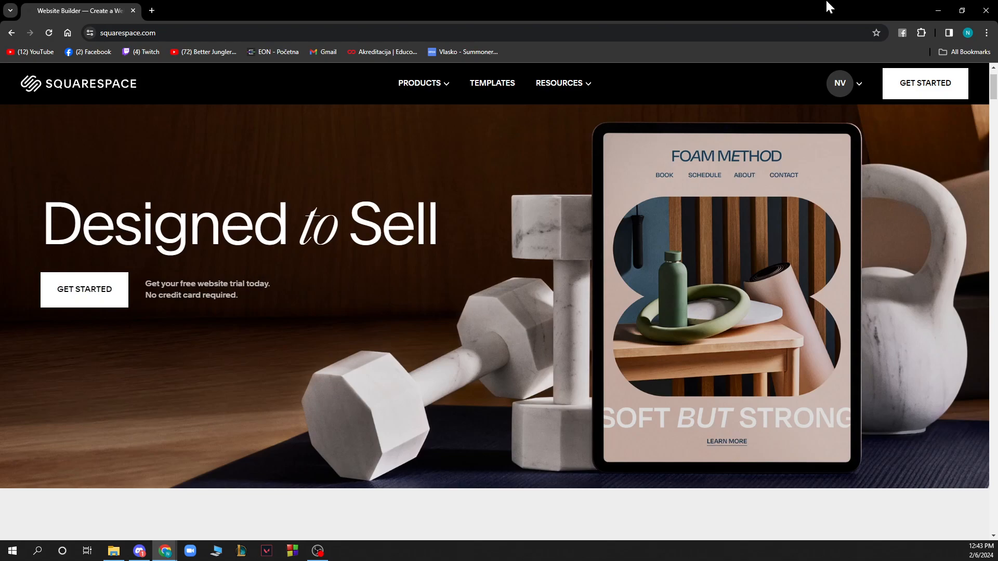
Step: From the account dashboard, peek at the Test site's ⋯ menu, then choose Website to edit it
left_click(840, 83)
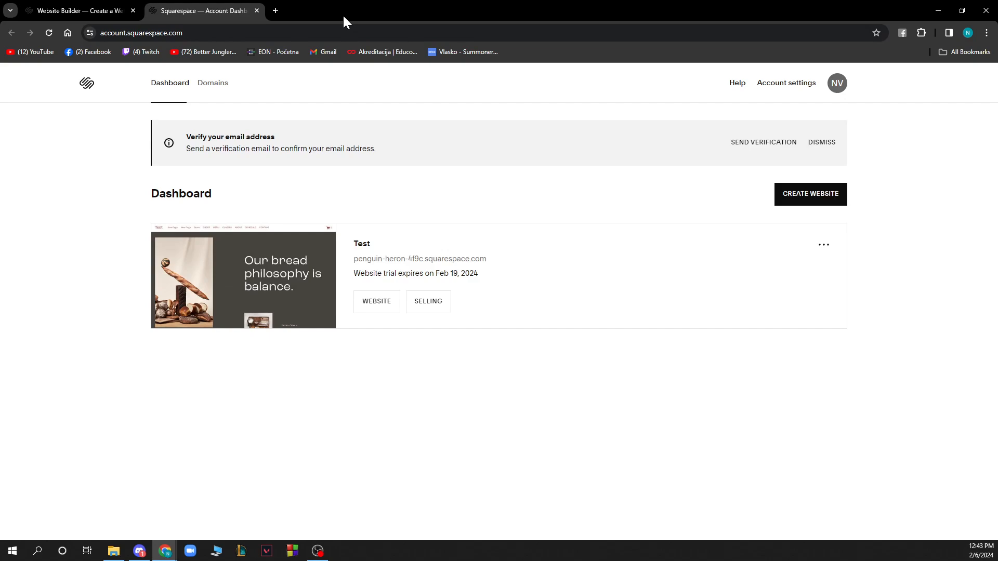
mouse_move(810, 195)
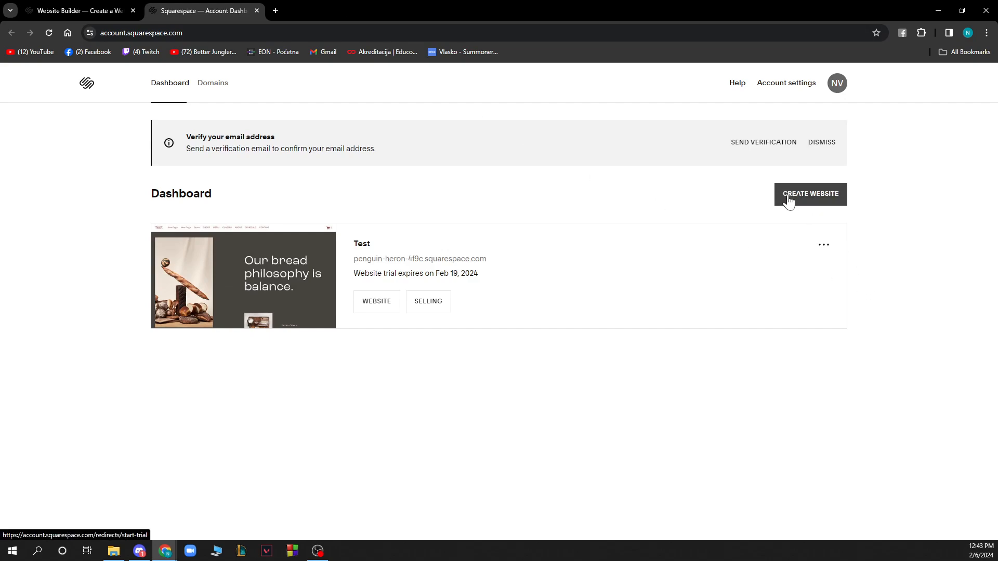
mouse_move(801, 304)
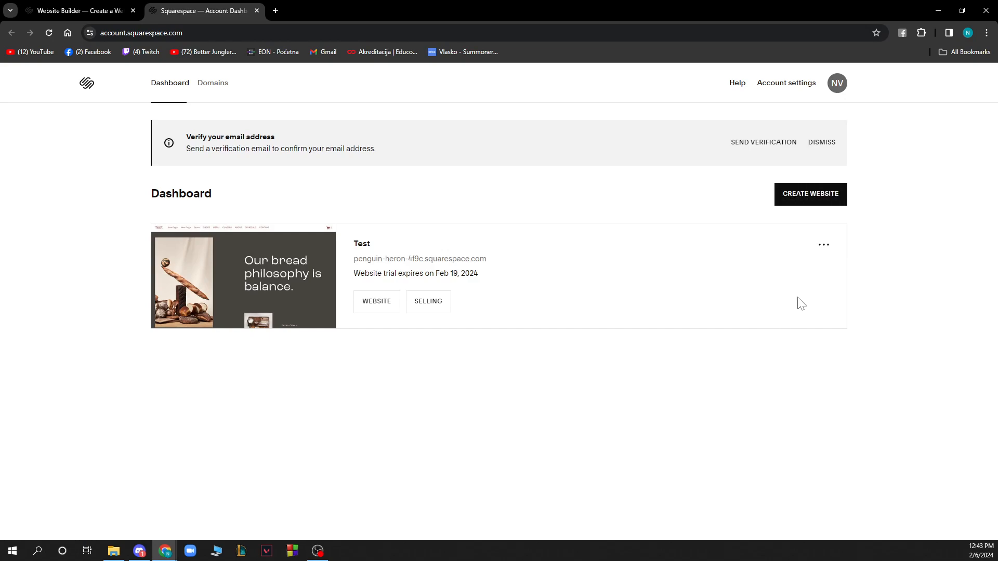
left_click(824, 245)
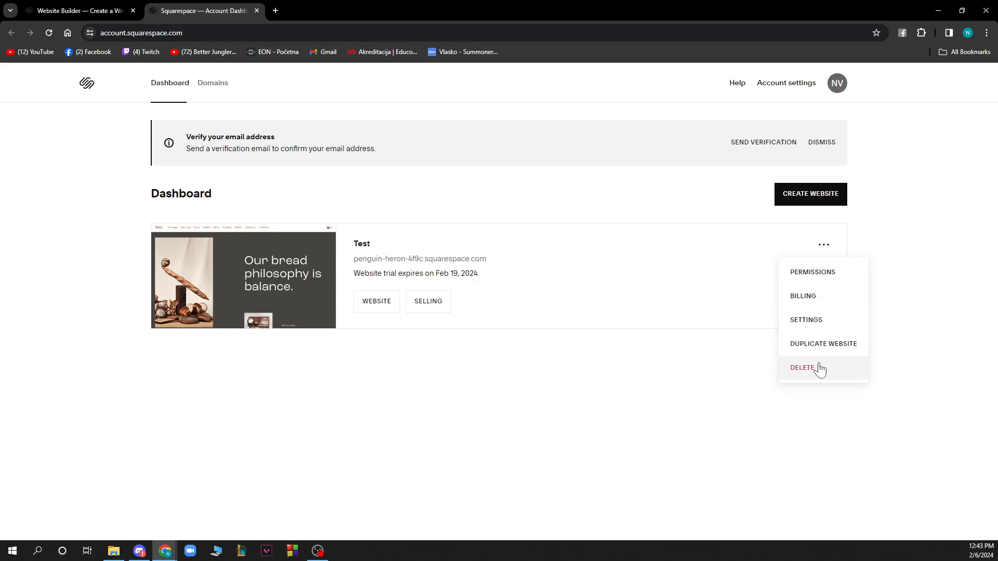
left_click(449, 325)
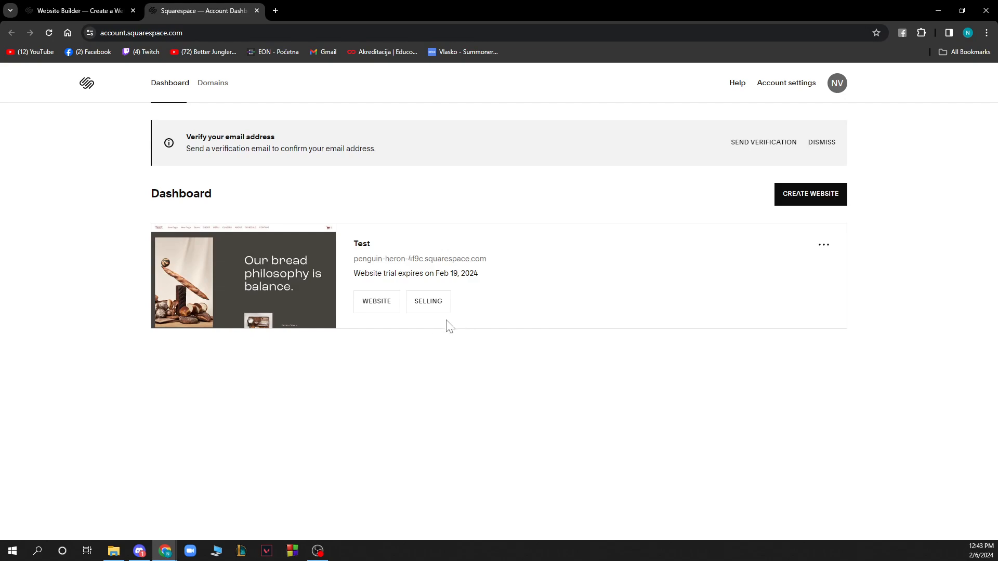
mouse_move(376, 302)
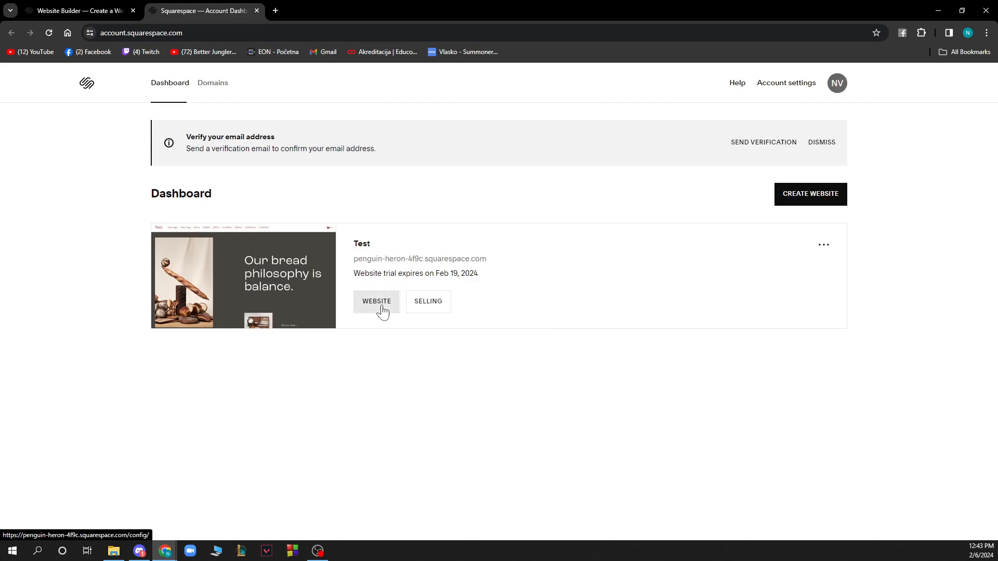
left_click(376, 301)
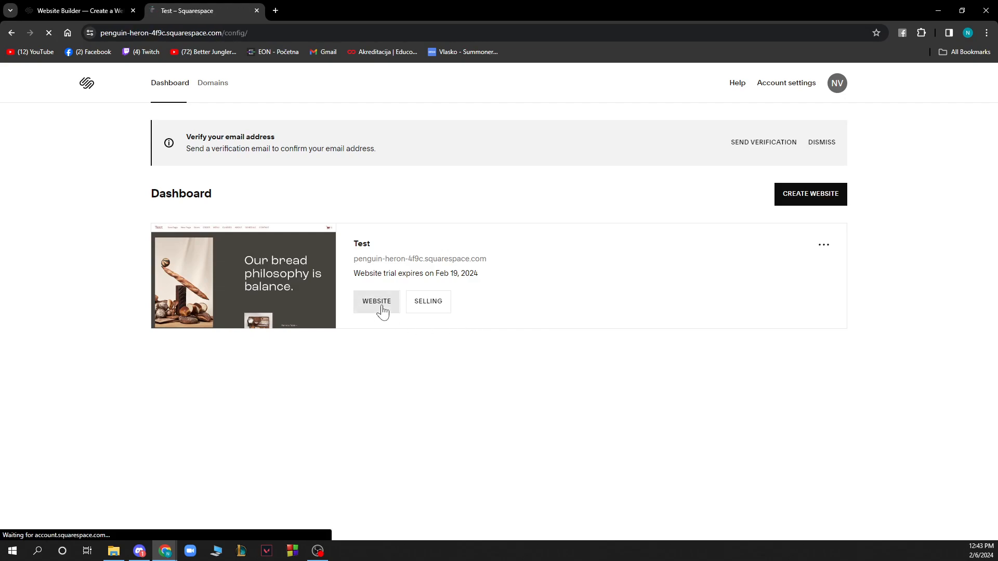
Step: Load the Test site's editor showing its published Home page and left navigation
left_click(376, 302)
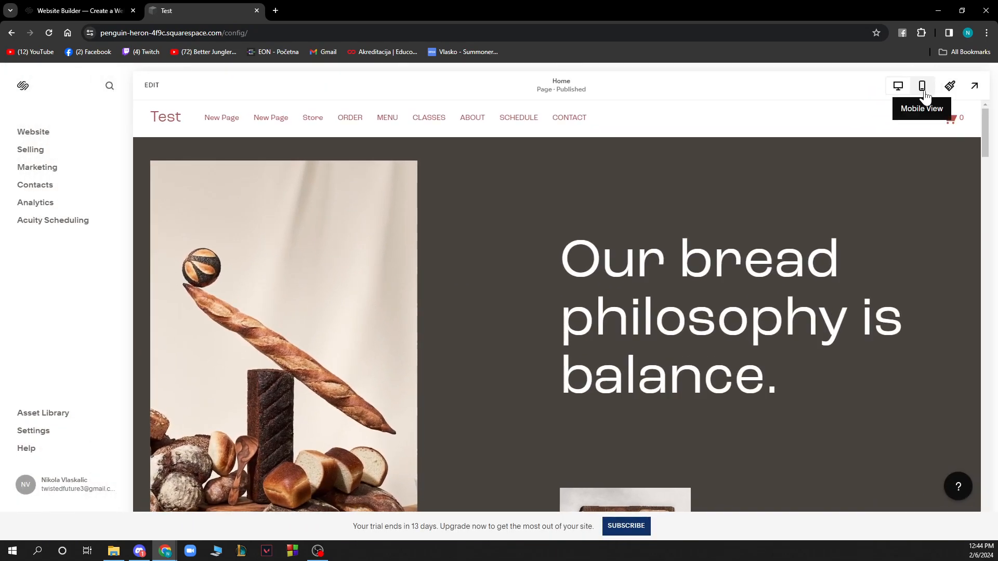
mouse_move(517, 49)
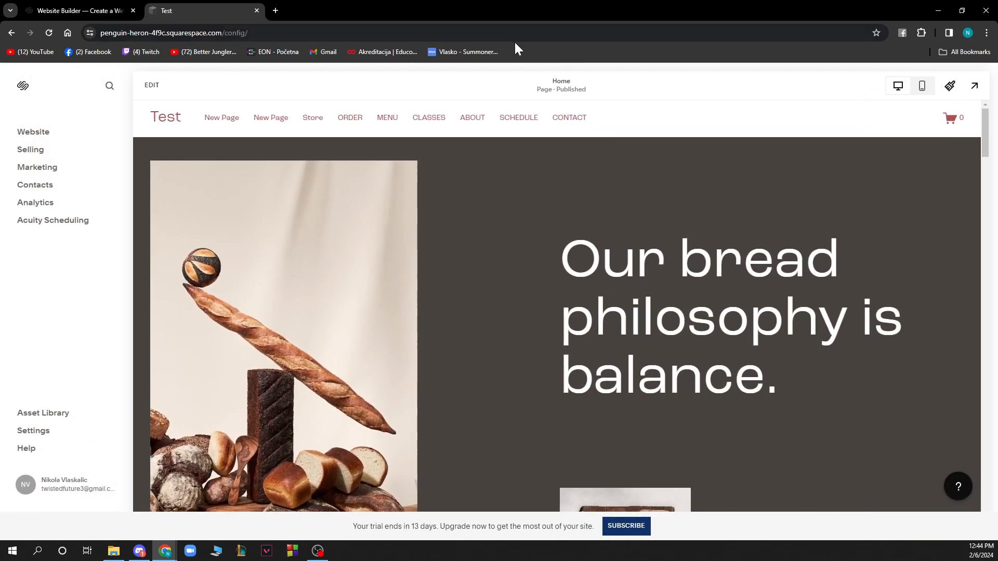
mouse_move(61, 185)
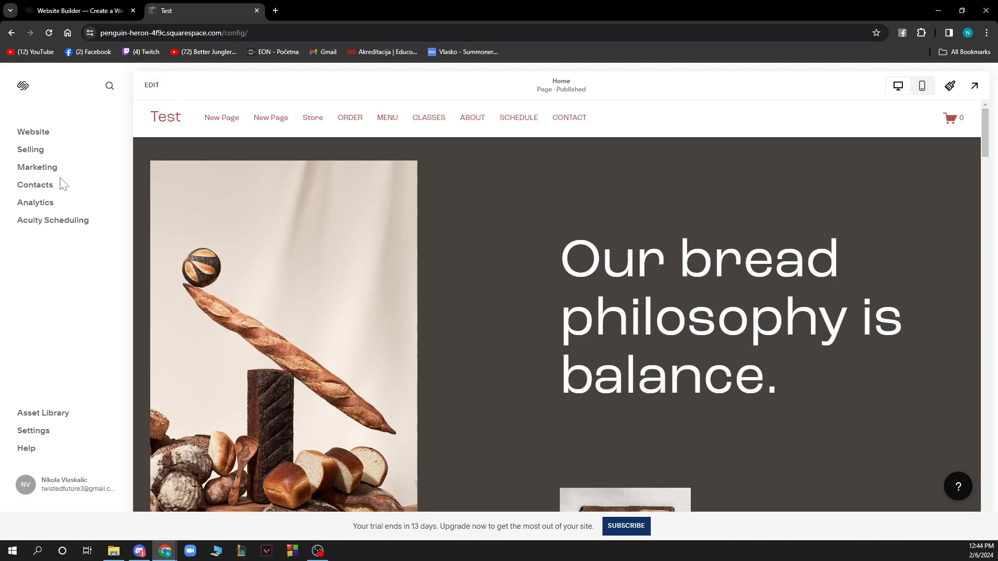
mouse_move(38, 167)
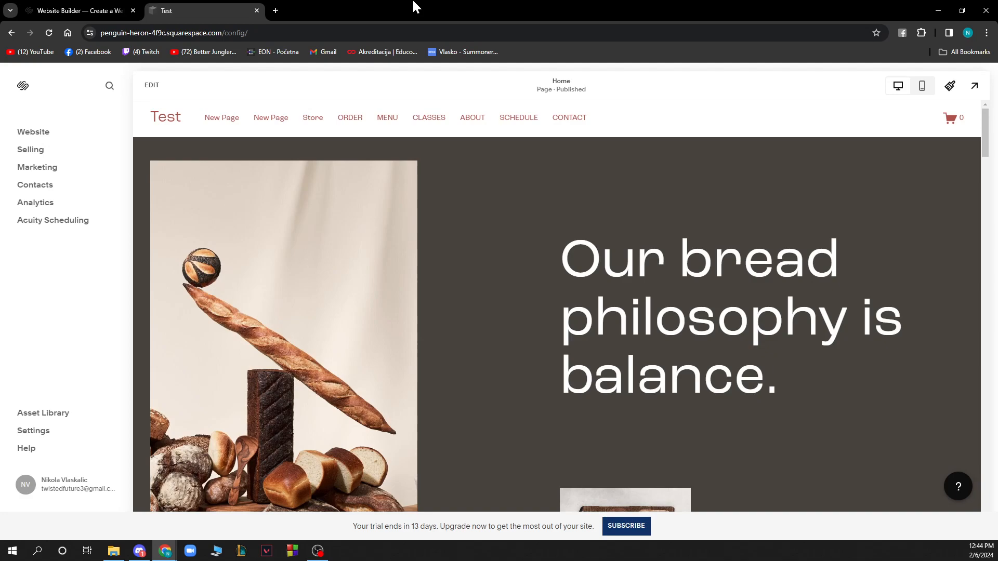
mouse_move(51, 430)
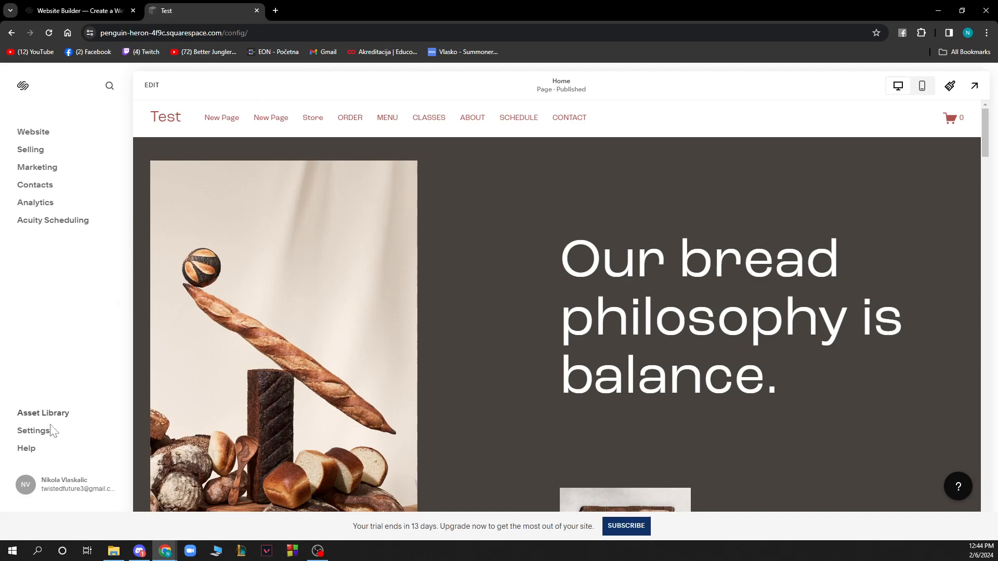
Step: Open Settings on the Website section, showing site availability marked Private
left_click(34, 431)
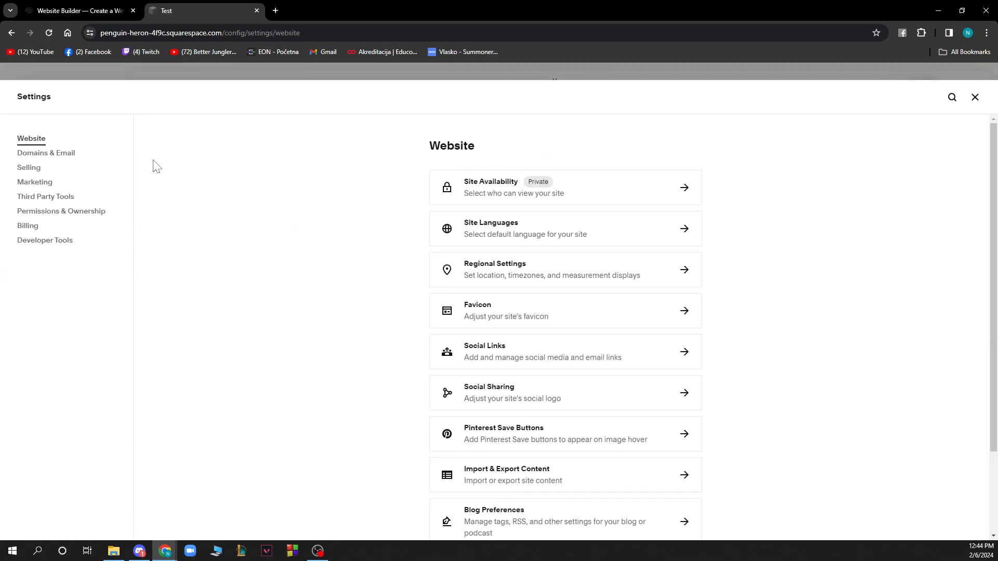
mouse_move(39, 141)
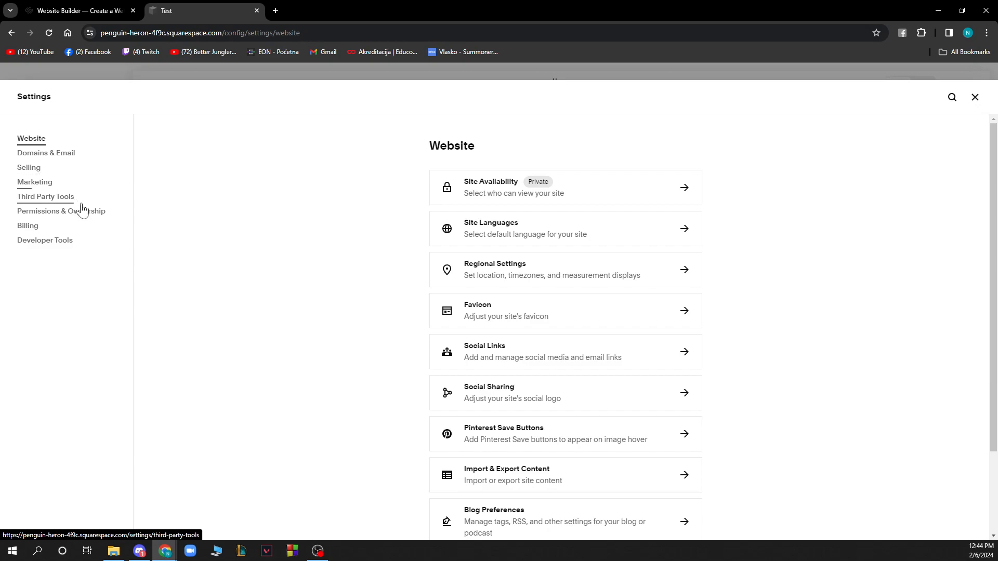
mouse_move(44, 240)
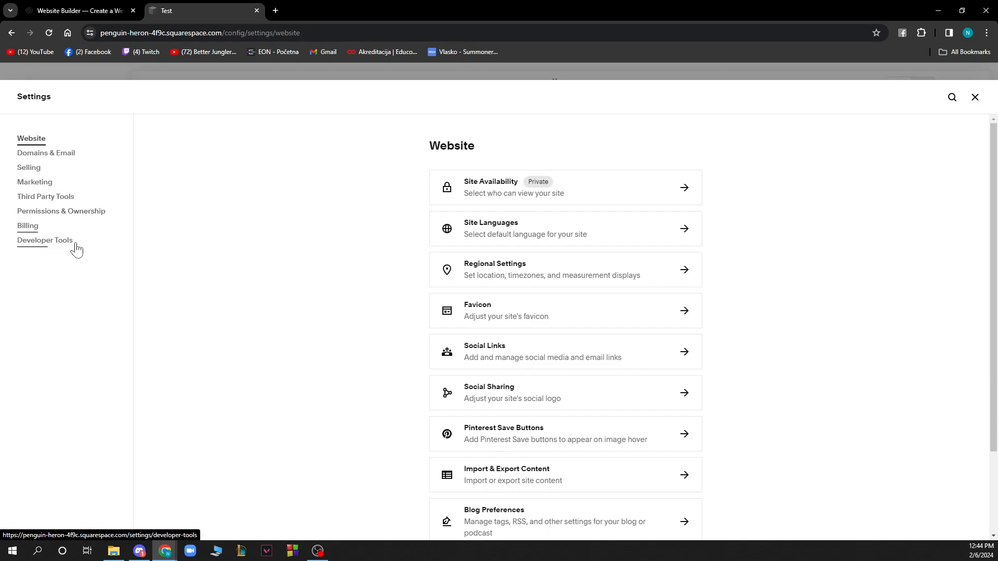
mouse_move(45, 153)
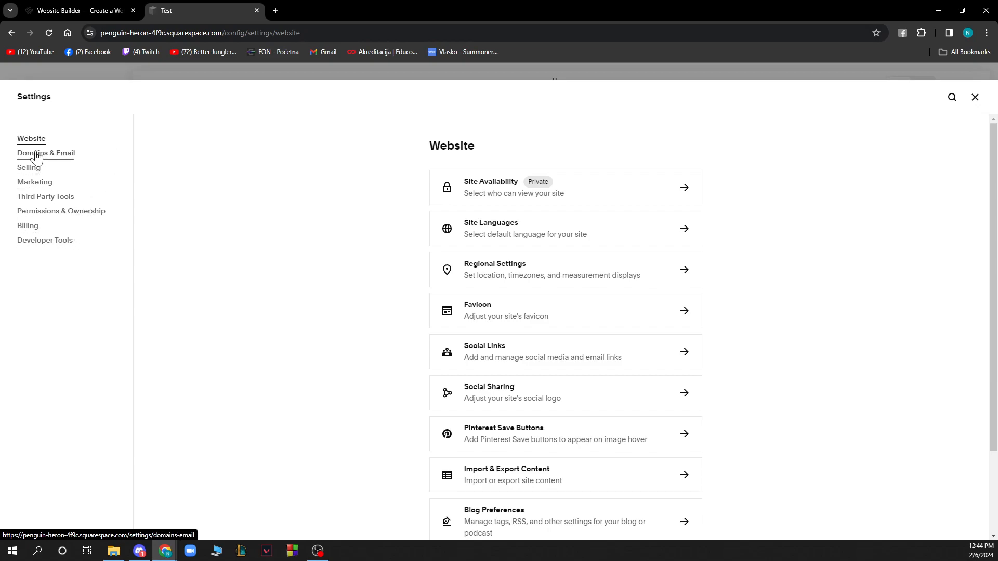
Step: Show Domains under Domains & Email, listing the built-in penguin-heron-4f9c.squarespace.com domain
left_click(45, 152)
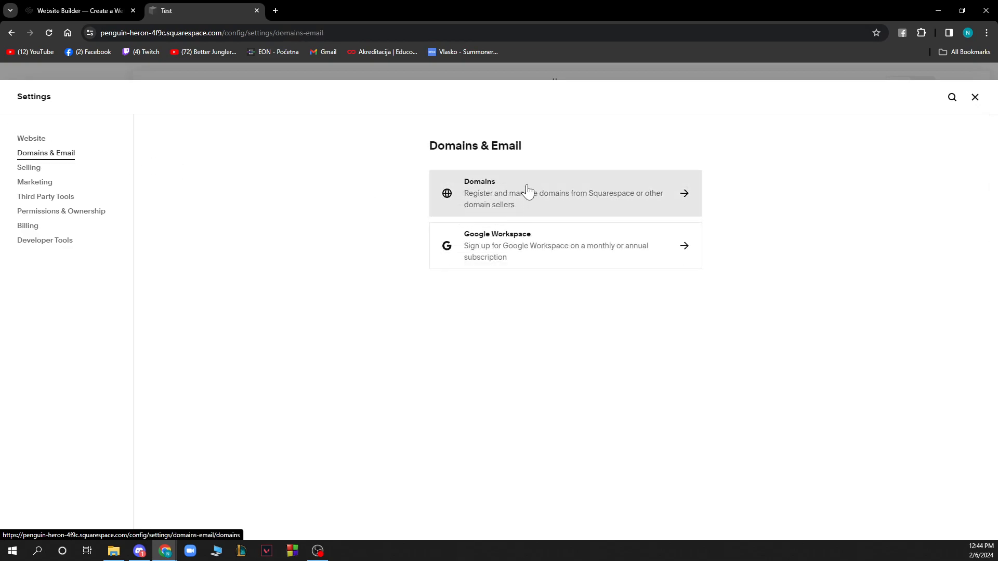
left_click(564, 193)
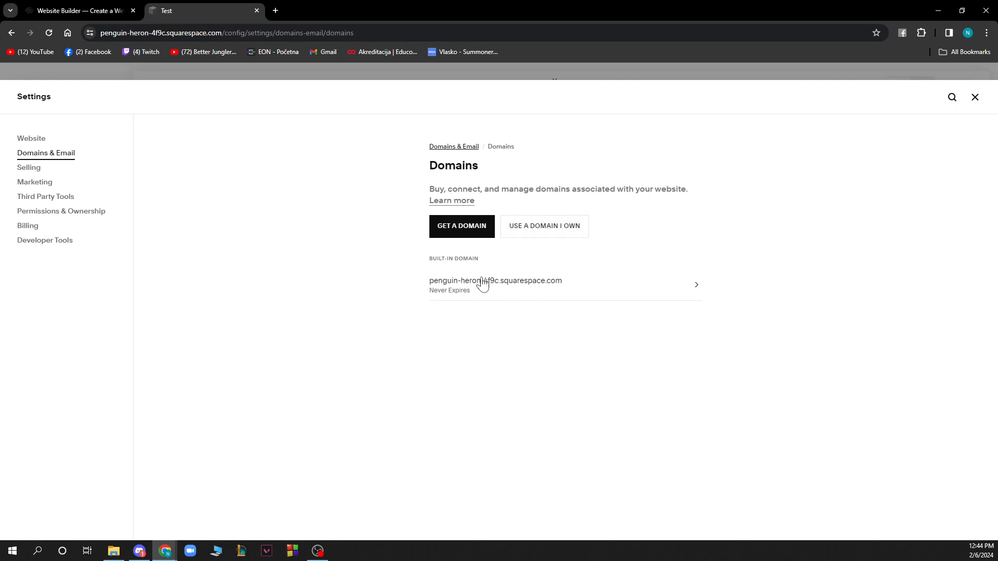
mouse_move(508, 313)
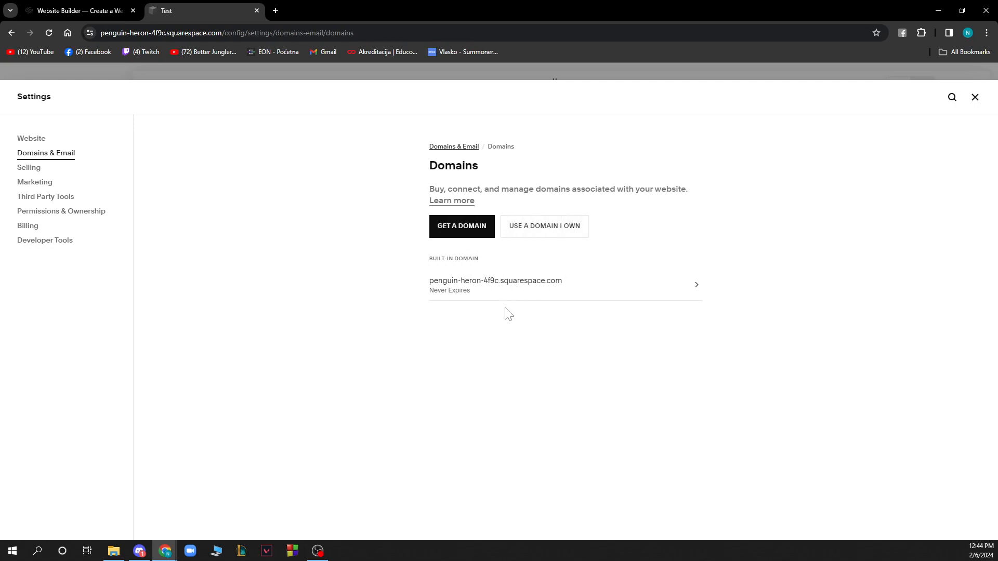